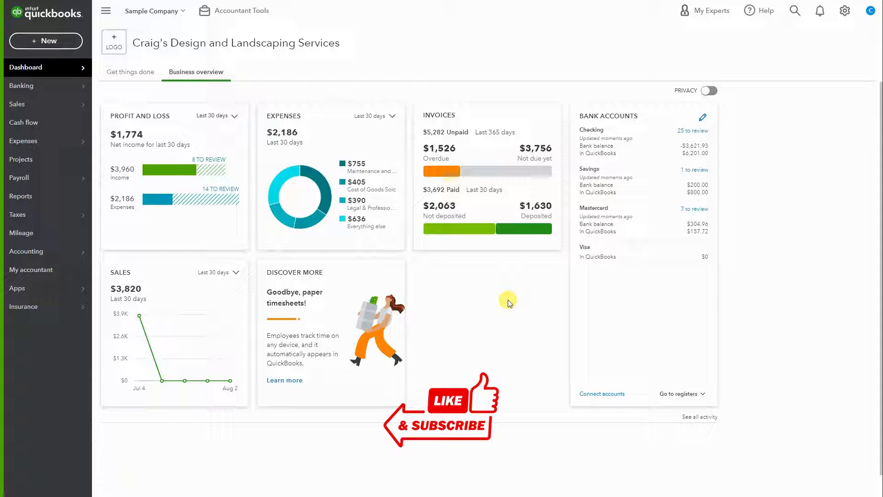
# Leave the business overview and show the Sales invoices list.
pyautogui.click(16, 104)
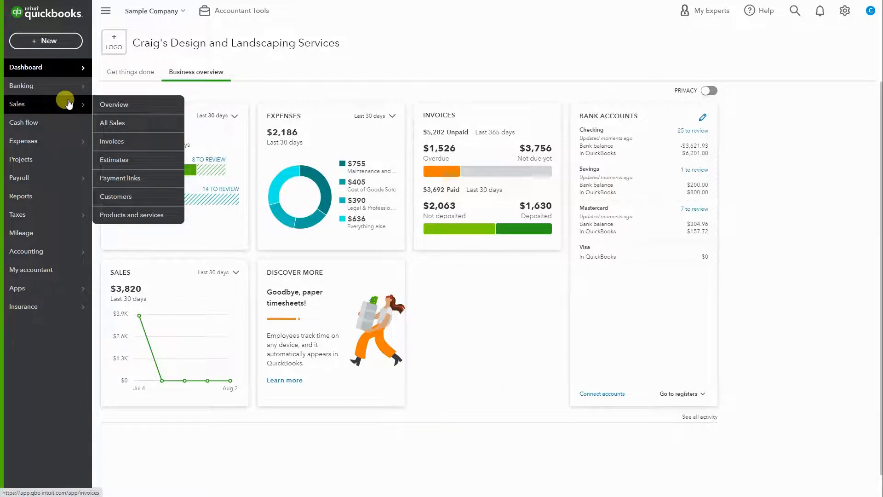
pyautogui.click(111, 141)
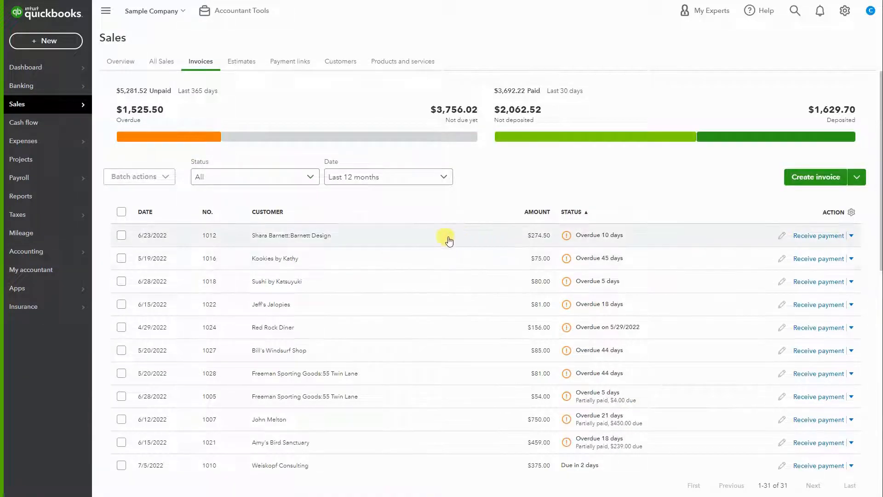
# Briefly check Batch actions for invoice 1012, then show its $274.50 overdue summary panel.
pyautogui.click(121, 235)
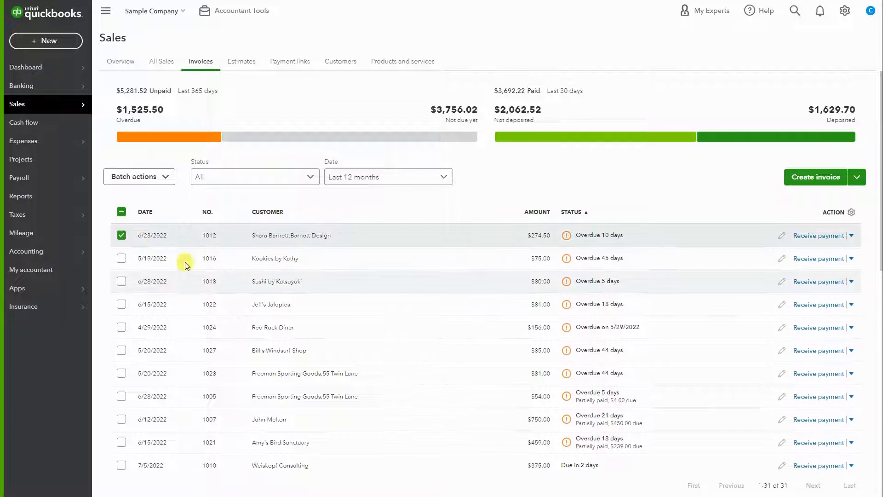
pyautogui.click(139, 176)
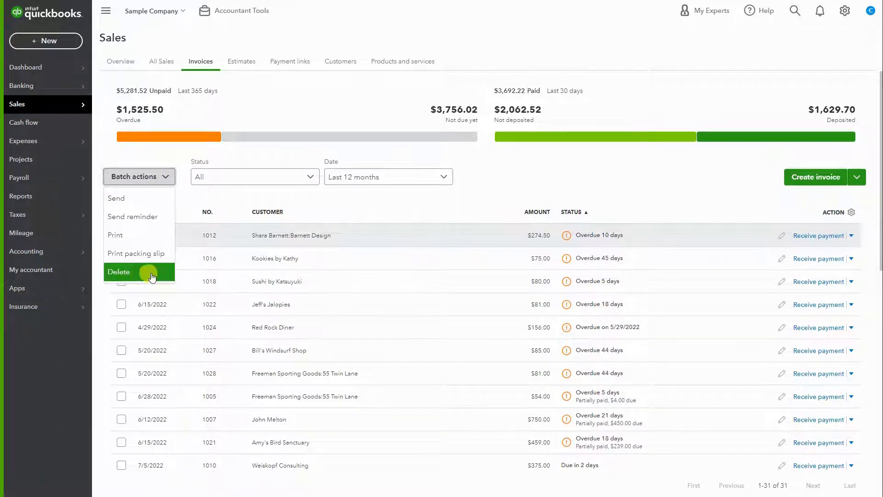
pyautogui.click(122, 236)
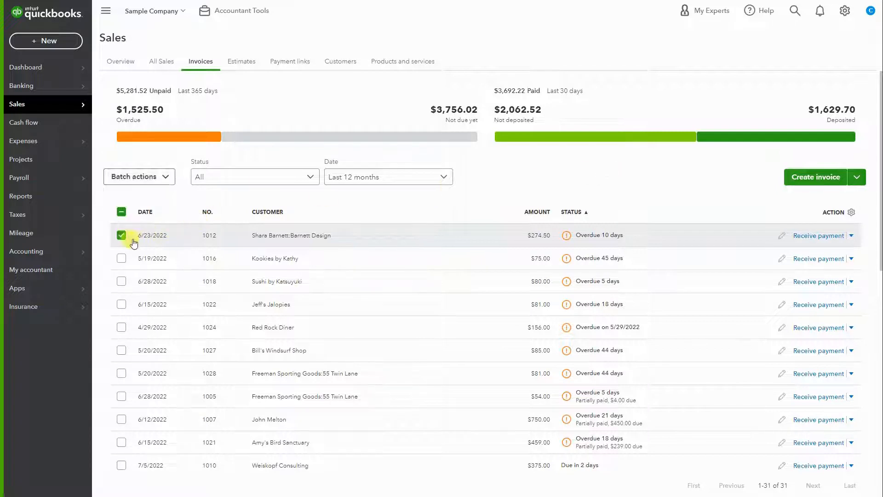
pyautogui.click(121, 236)
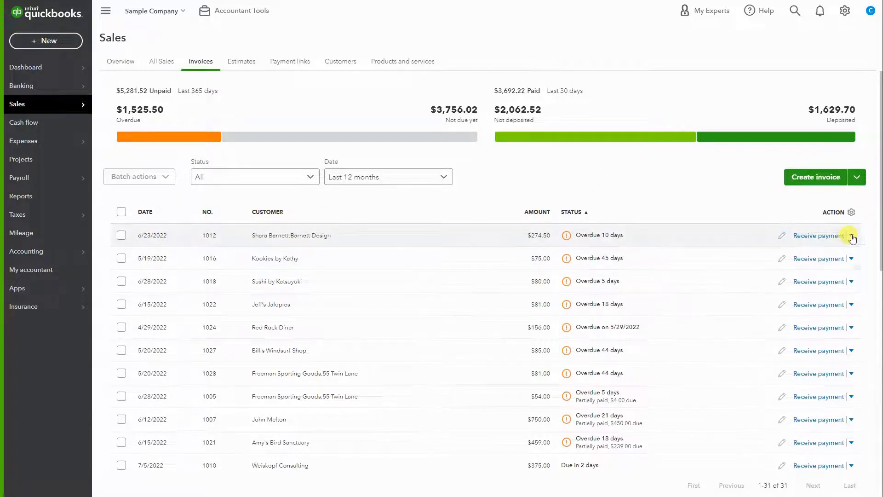
pyautogui.click(852, 236)
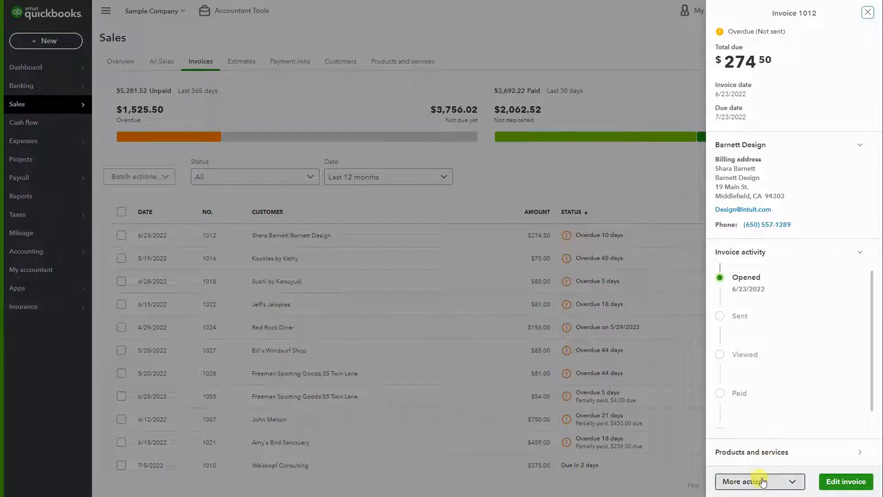
# Show the More actions list for invoice 1012 from its summary panel.
pyautogui.click(759, 481)
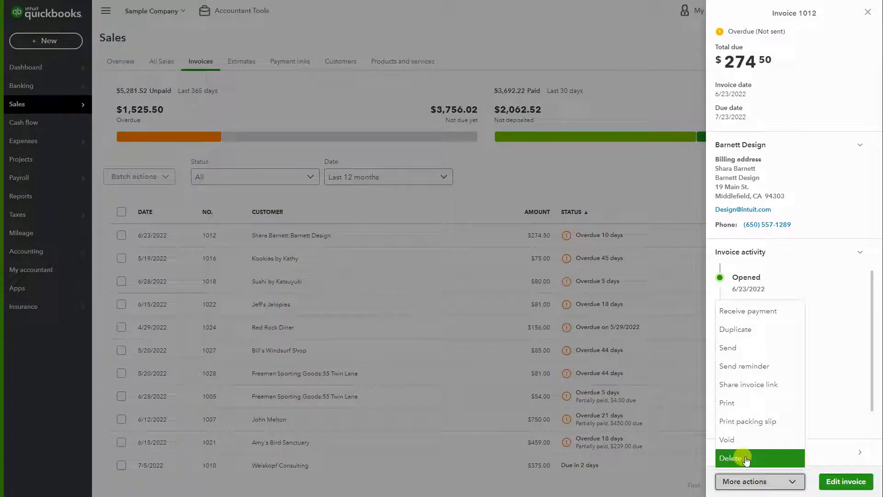
pyautogui.moveTo(839, 484)
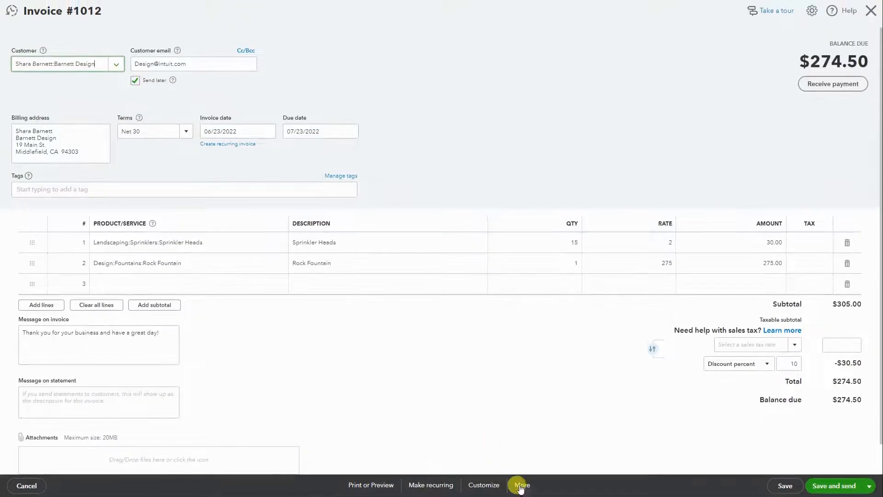
# Request Delete for invoice 1012, answer No, and close the form leaving 1012 intact.
pyautogui.click(522, 485)
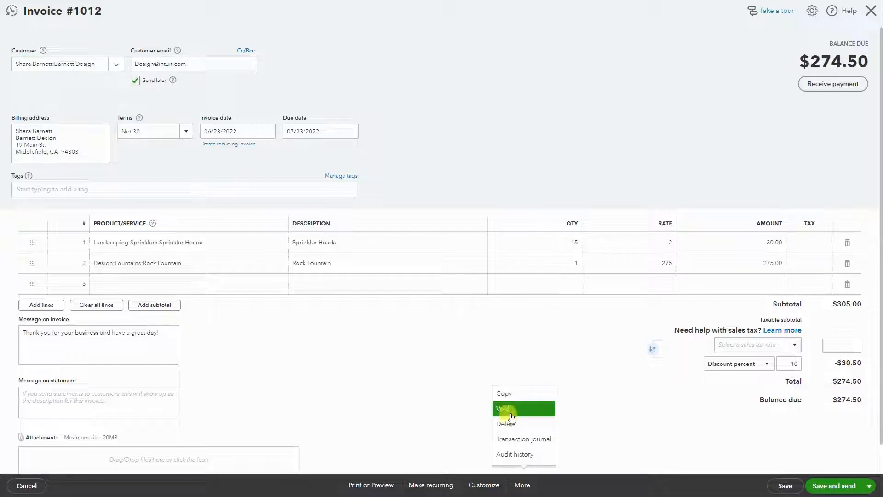
pyautogui.click(509, 422)
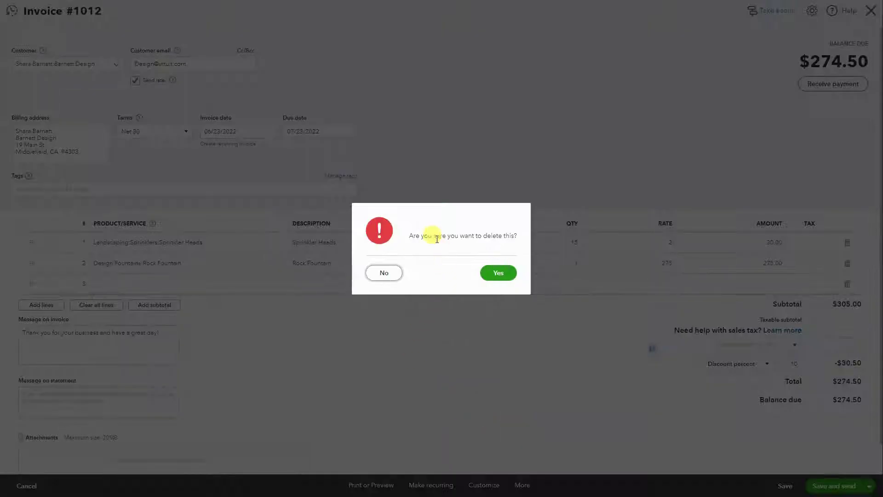
pyautogui.moveTo(430, 235); pyautogui.dragTo(502, 235)
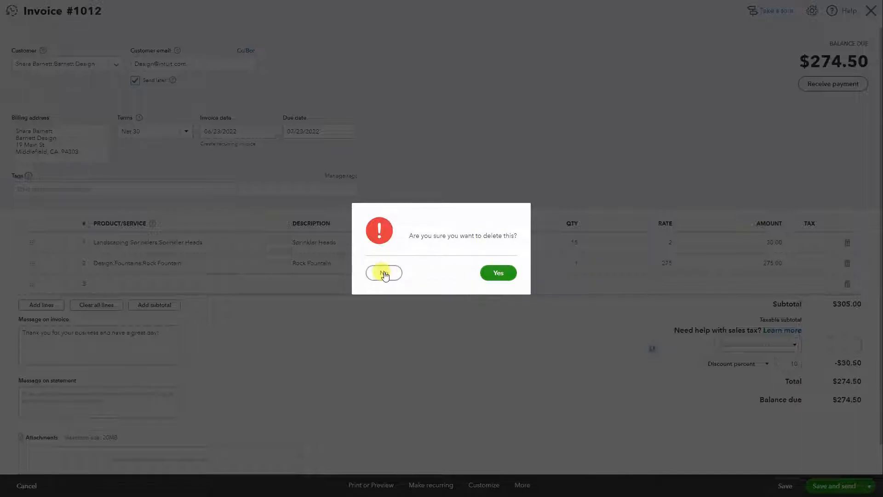
pyautogui.click(383, 272)
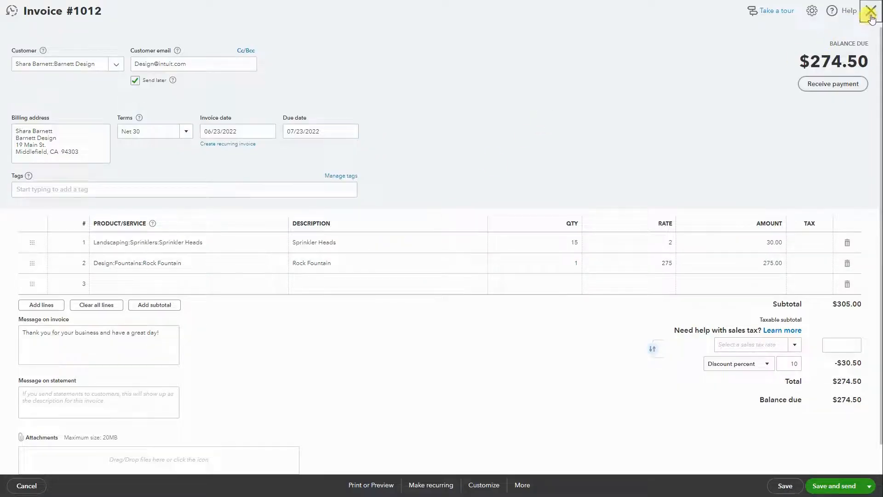
pyautogui.click(868, 10)
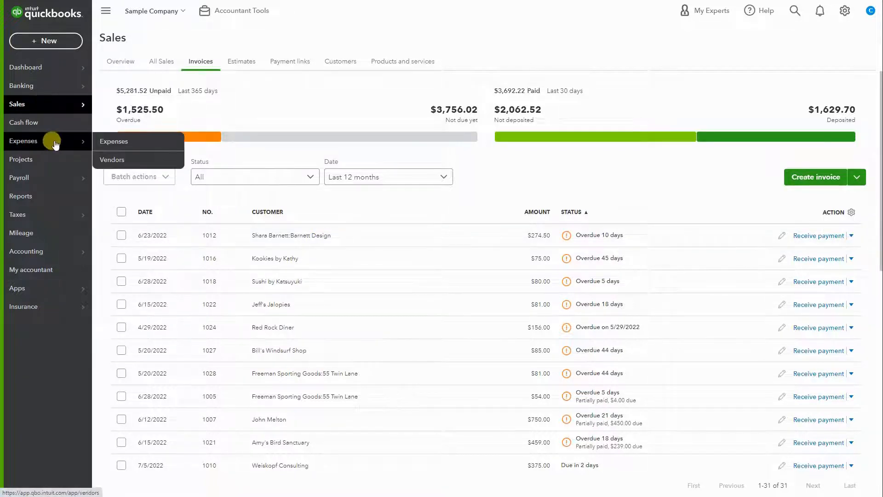
# From Vendors, reach Bob's Burger Joint's $18.97 credit card expense and check for a bulk delete option.
pyautogui.click(112, 160)
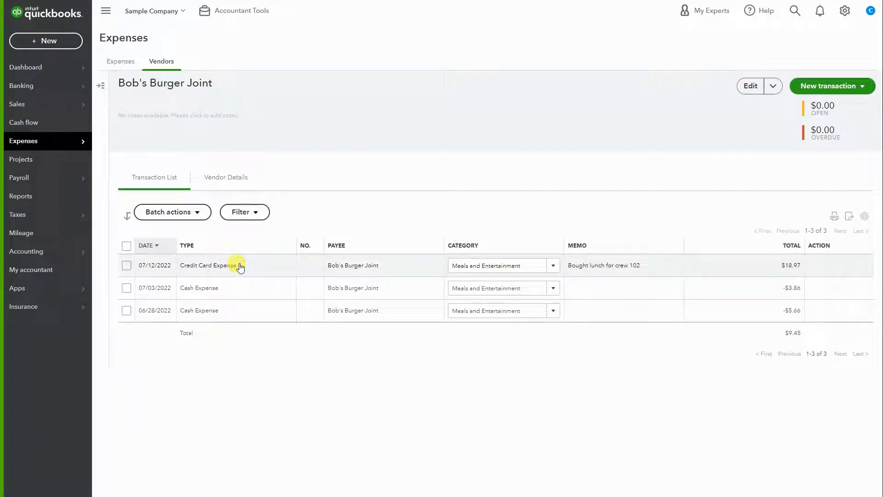
pyautogui.click(127, 265)
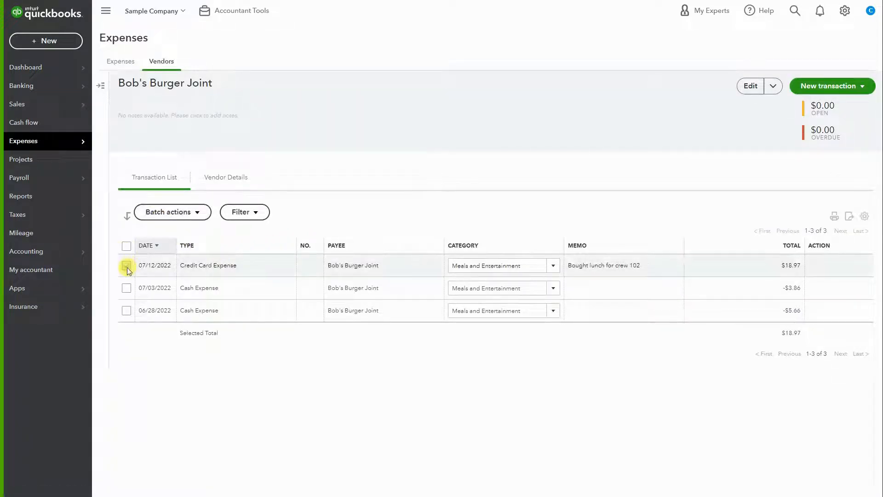
pyautogui.click(172, 211)
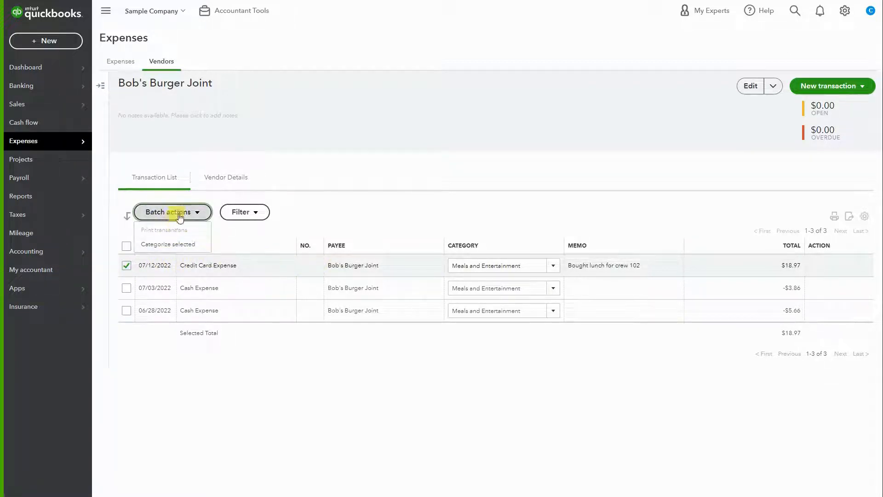
pyautogui.click(331, 368)
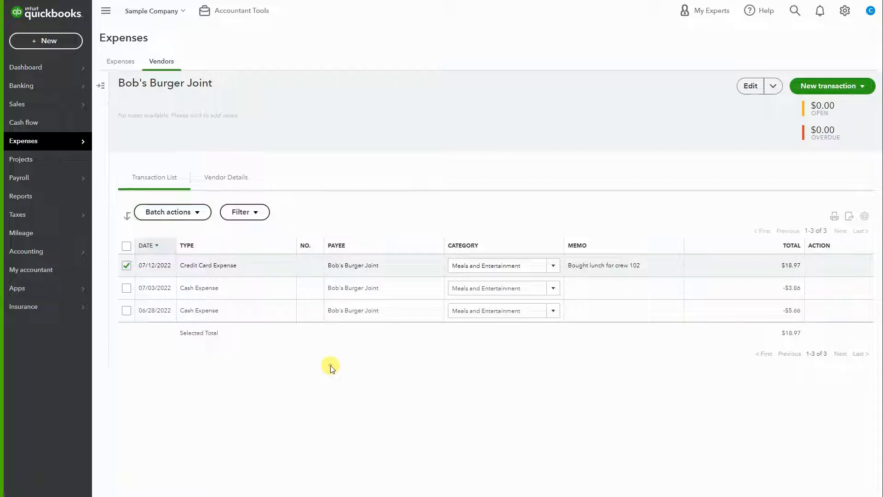
pyautogui.click(126, 265)
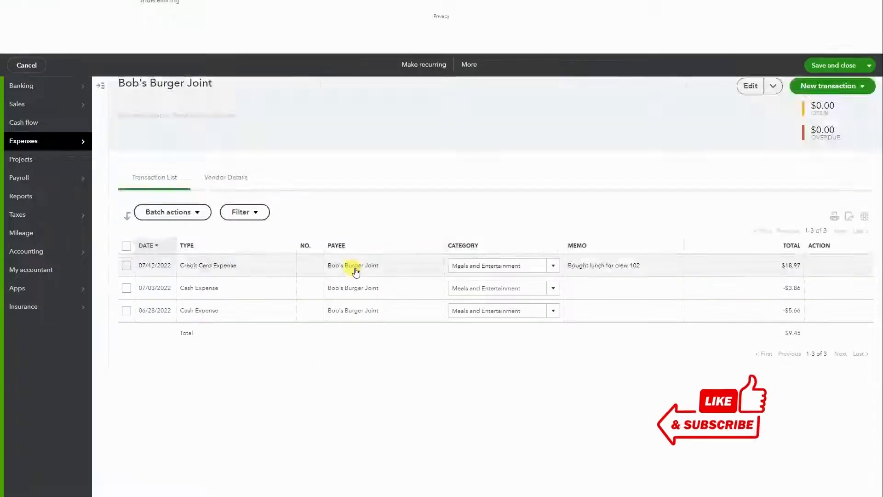
# Delete the $18.97 Bob's Burger Joint expense via More > Delete and confirm Yes.
pyautogui.click(468, 486)
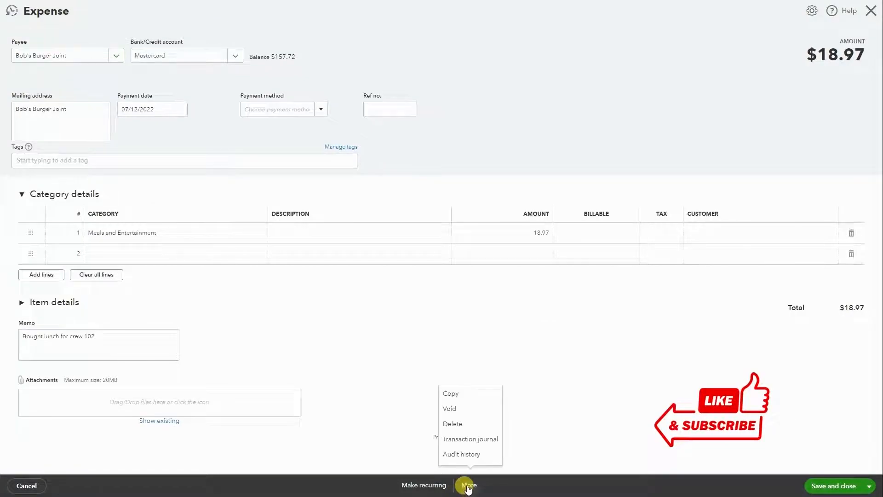
pyautogui.click(452, 423)
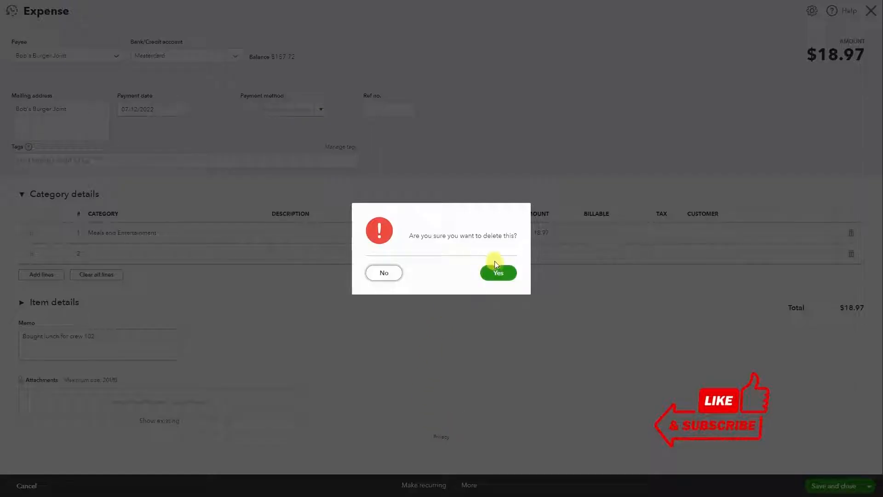
pyautogui.click(497, 272)
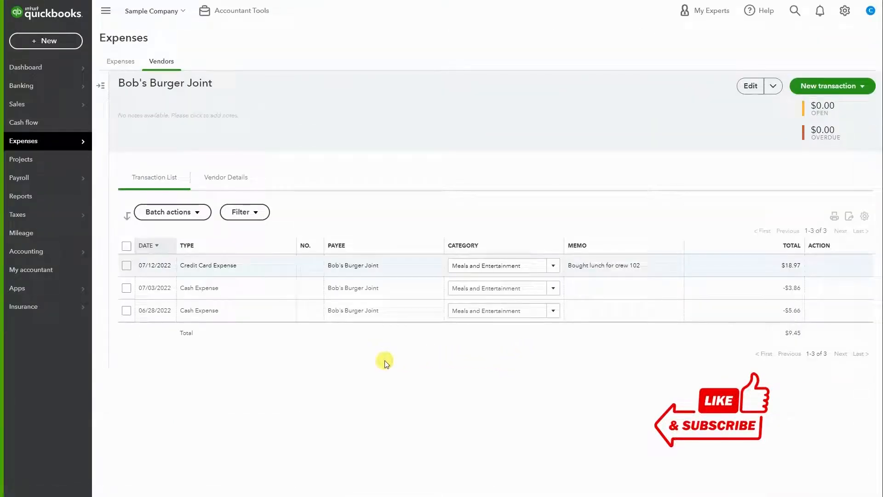
pyautogui.moveTo(394, 266)
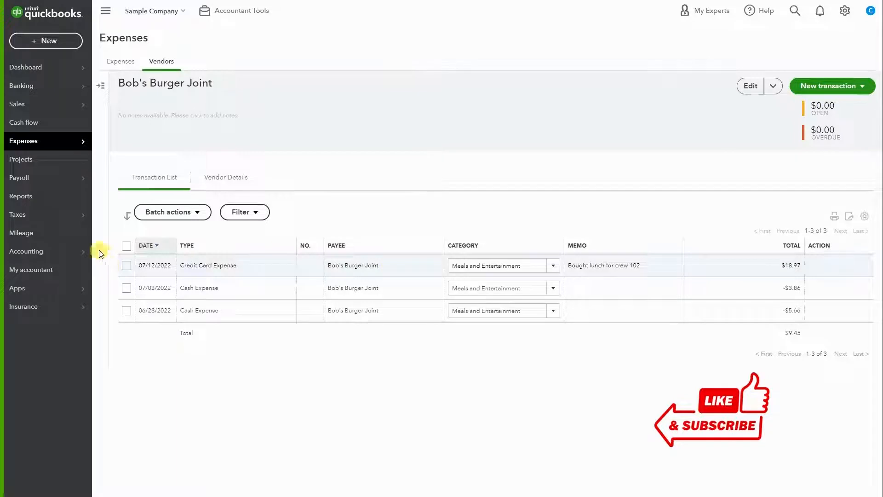
pyautogui.moveTo(360, 353)
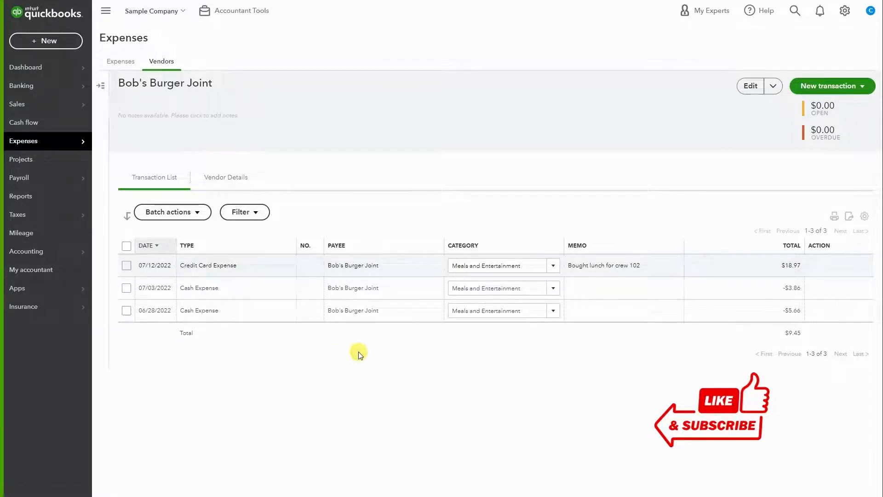